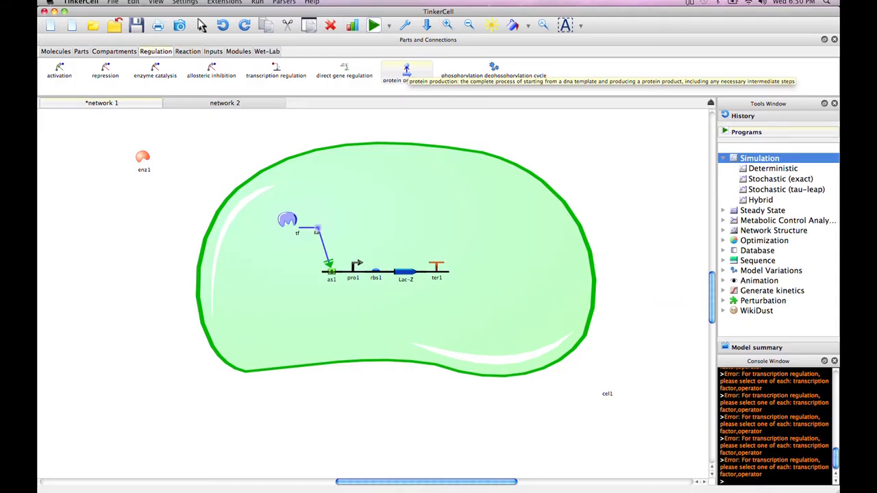
- Connect the Lac-Z coding part to enzyme enz1 with a protein production link
left_click(406, 70)
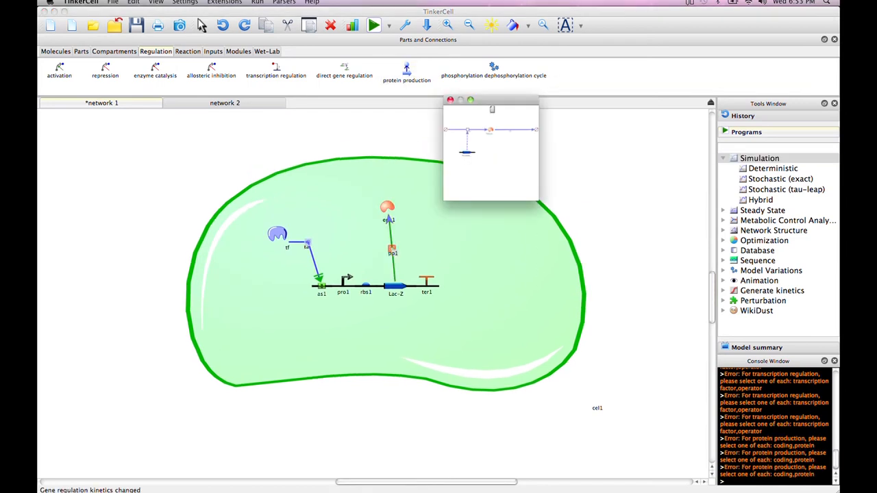